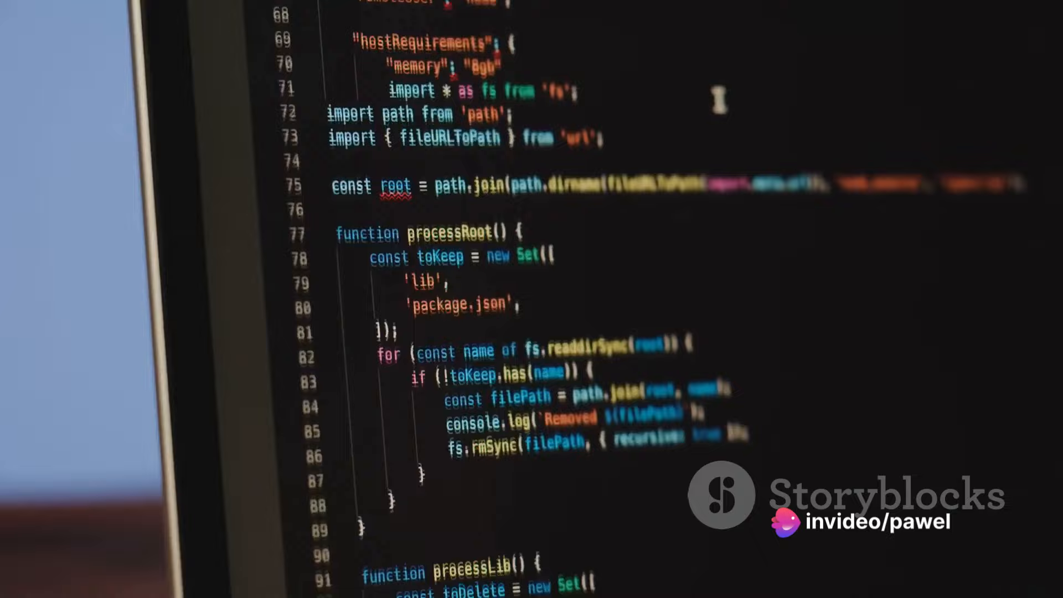
pyautogui.scroll(-3)
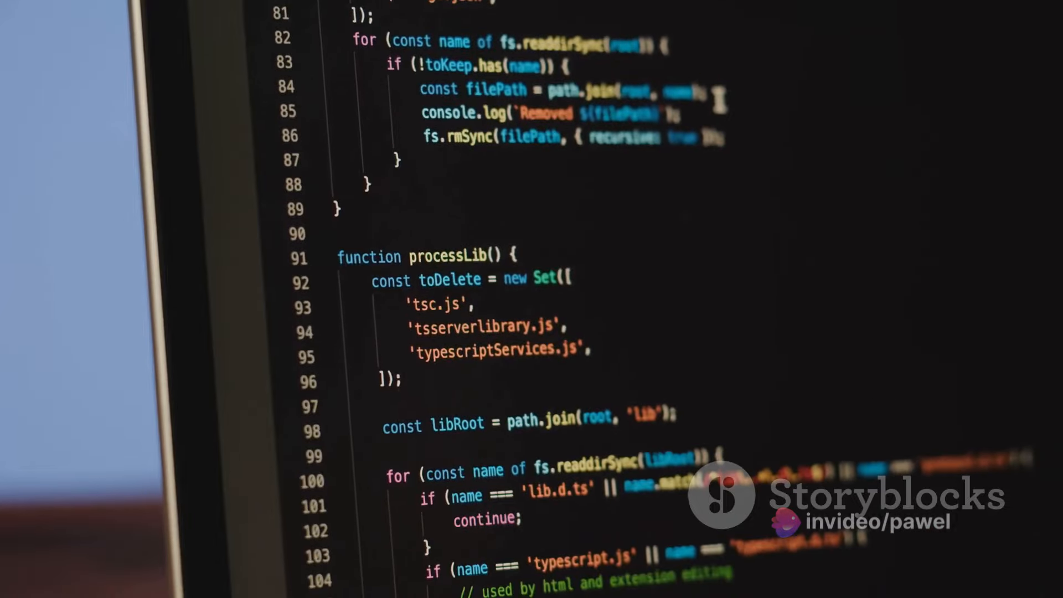
pyautogui.scroll(-3)
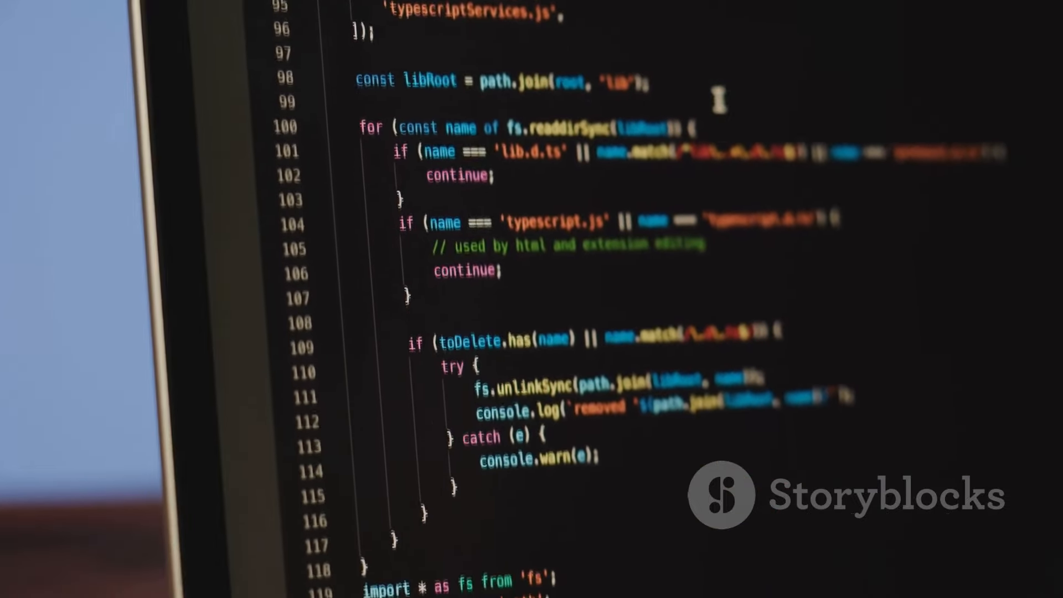
pyautogui.scroll(-3)
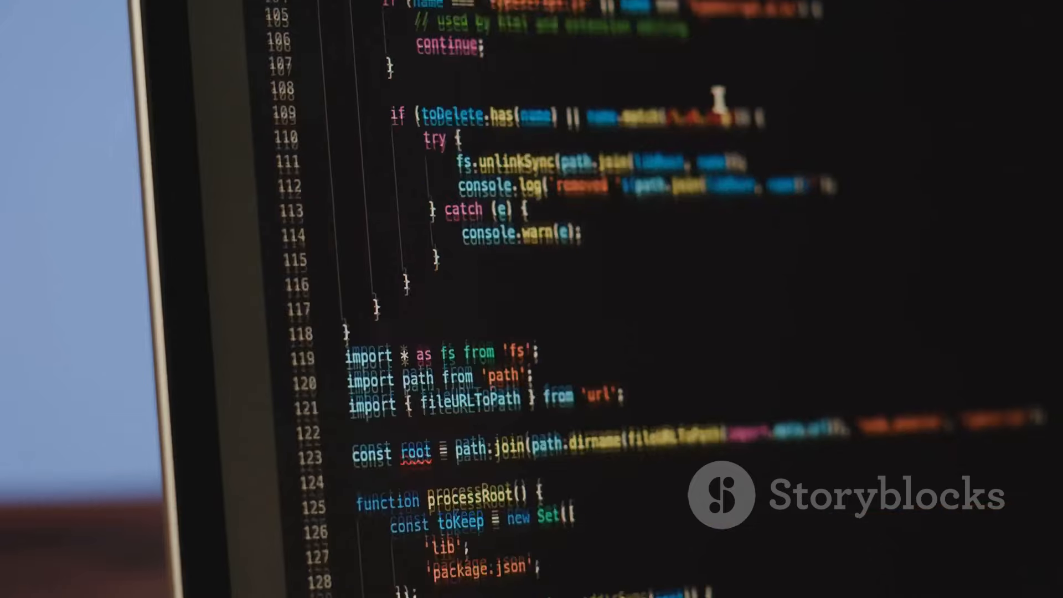